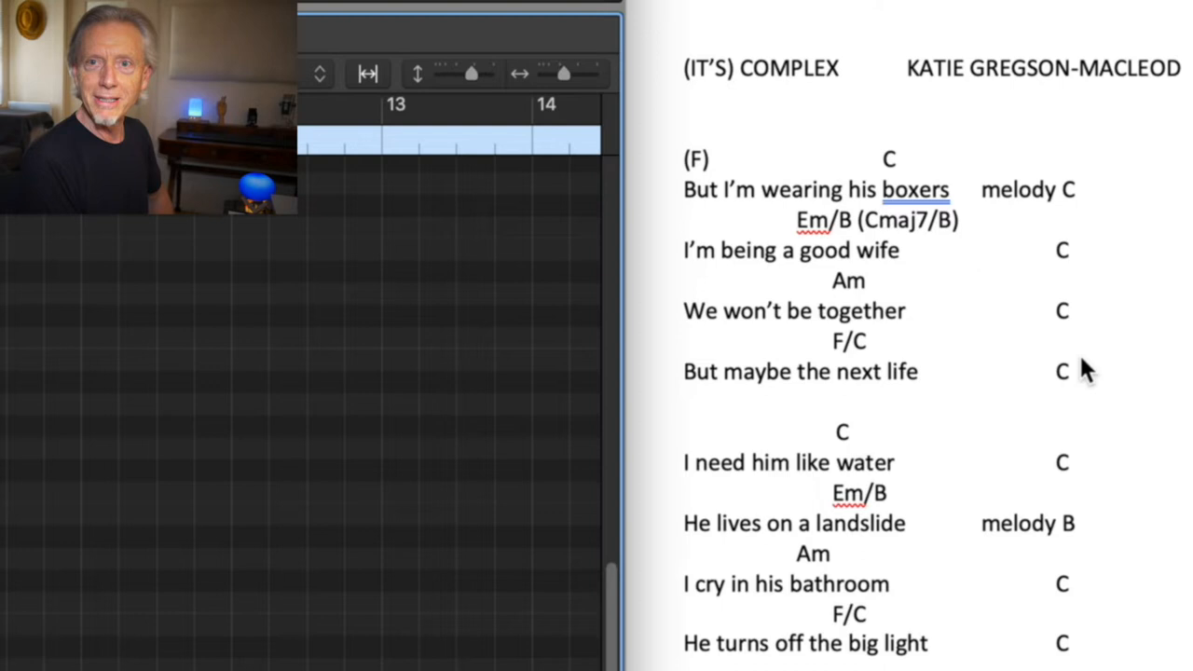
pyautogui.moveTo(1100, 557)
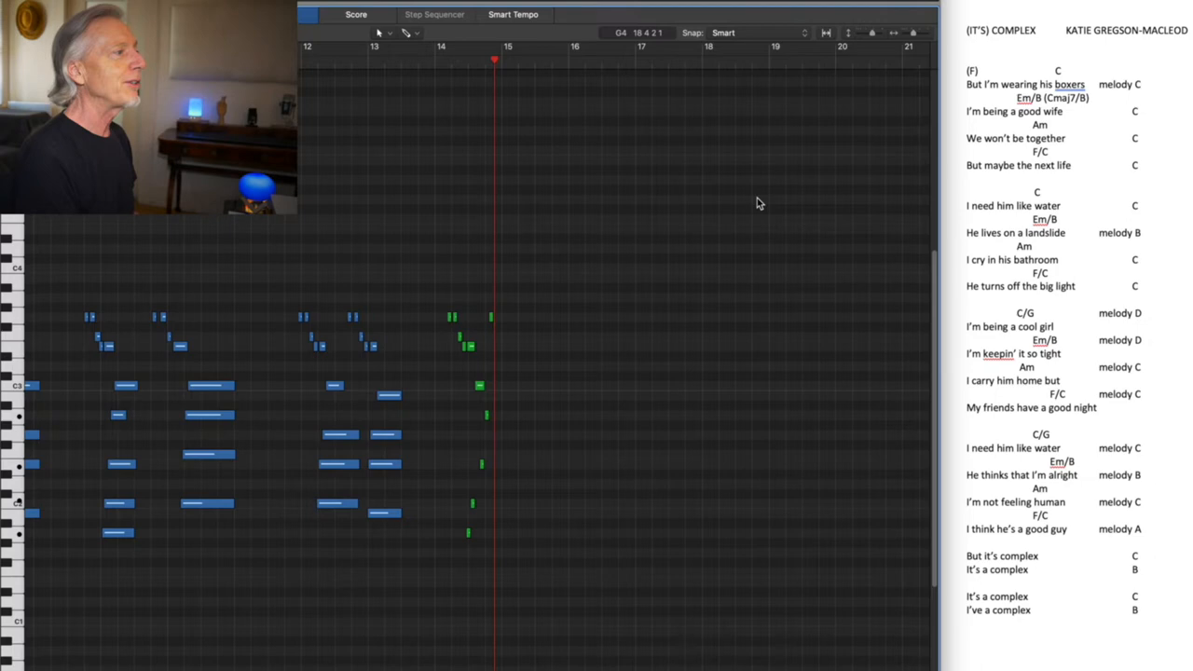
pyautogui.hscroll(3)
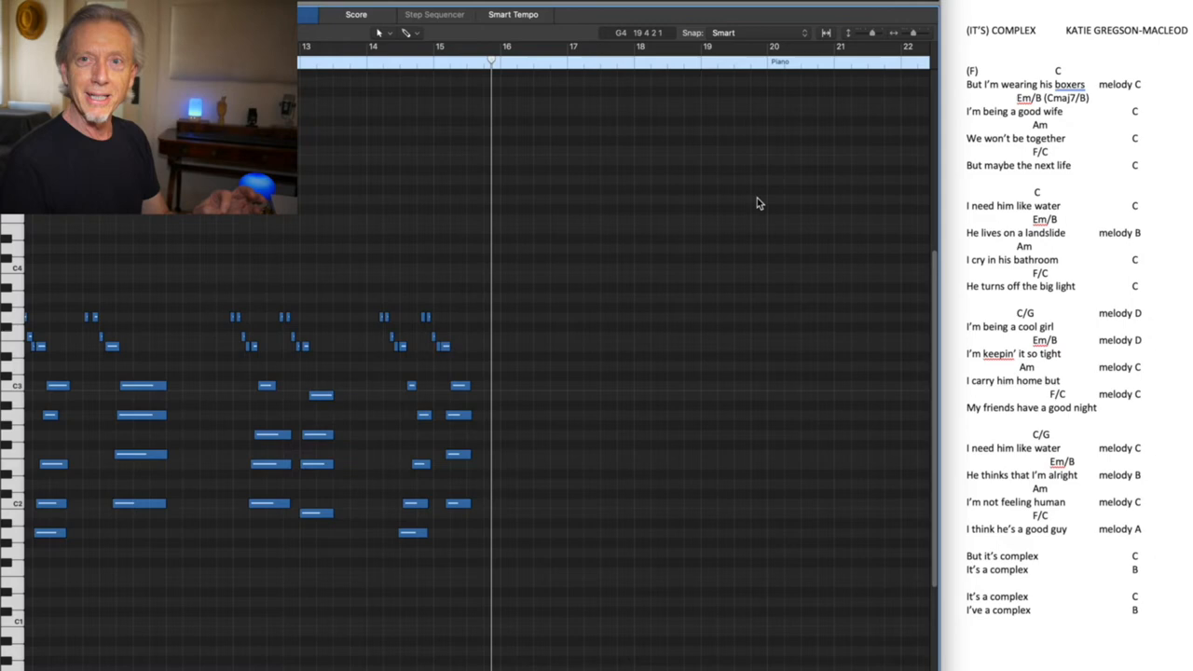